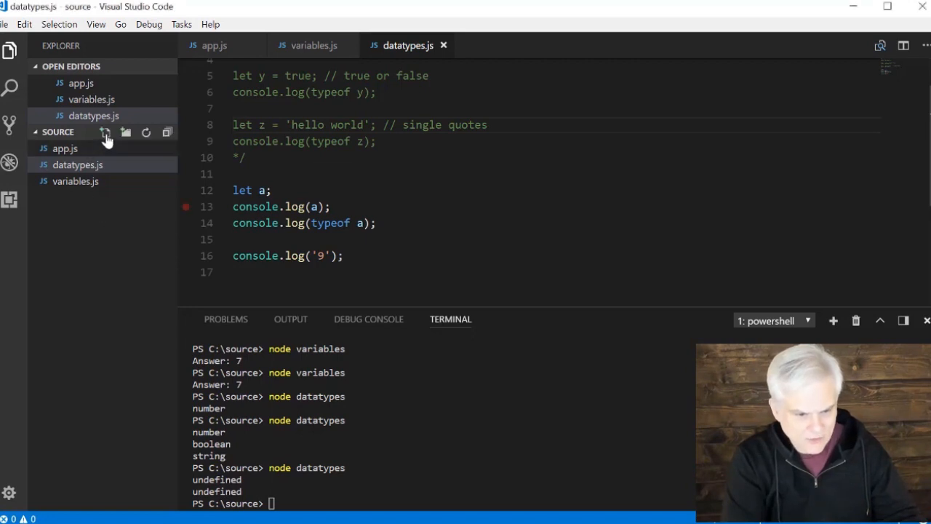
Step: Create a new file named coercion.js in the source folder
click(106, 131)
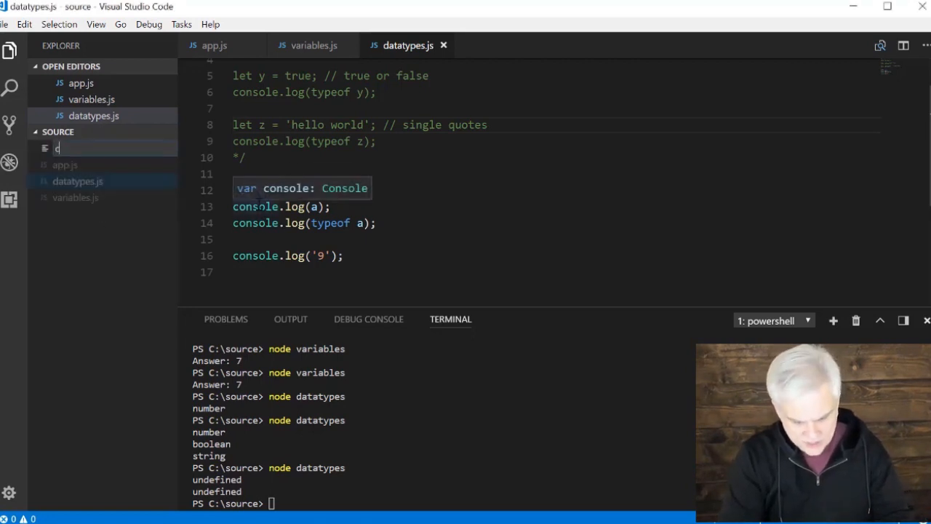
text(oercion.js)
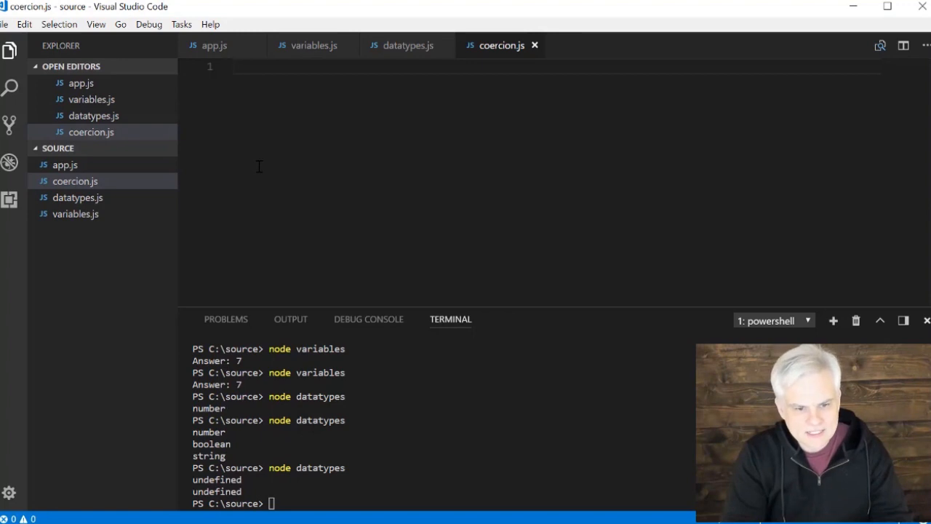
Step: Declare let a = 7; and let b = '6'; on the first lines
text(let)
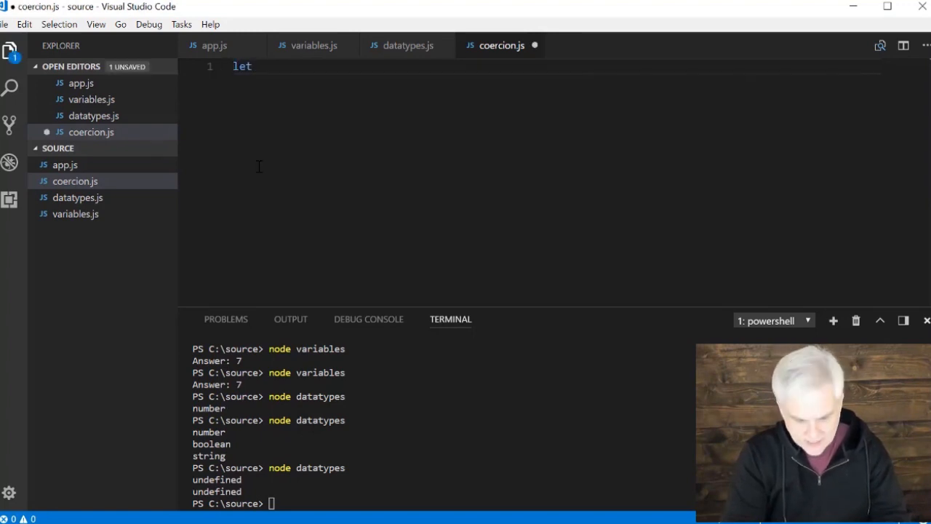
text(a = 7)
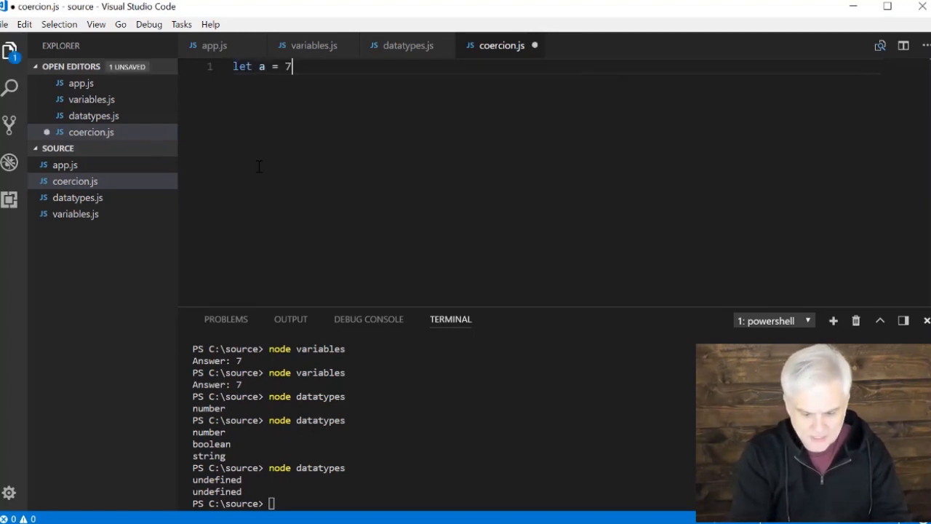
text(;)
text(let b =)
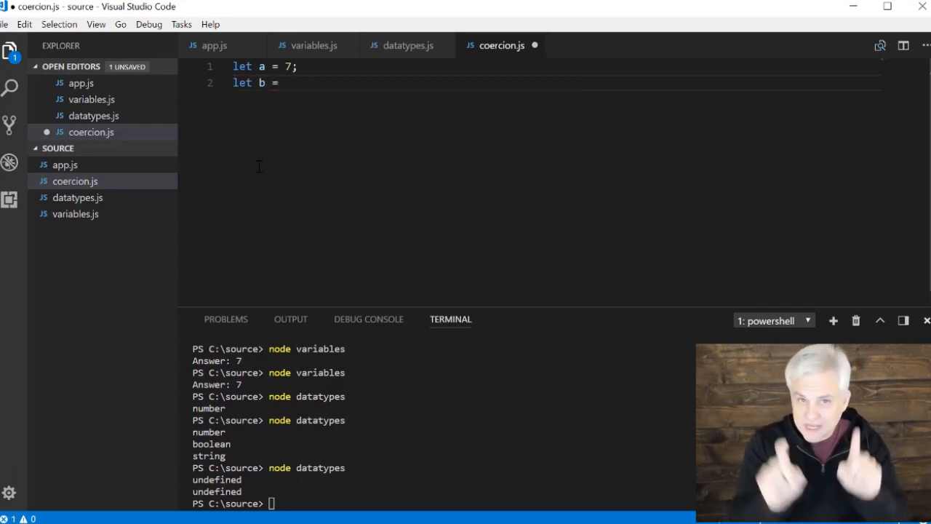
text(')
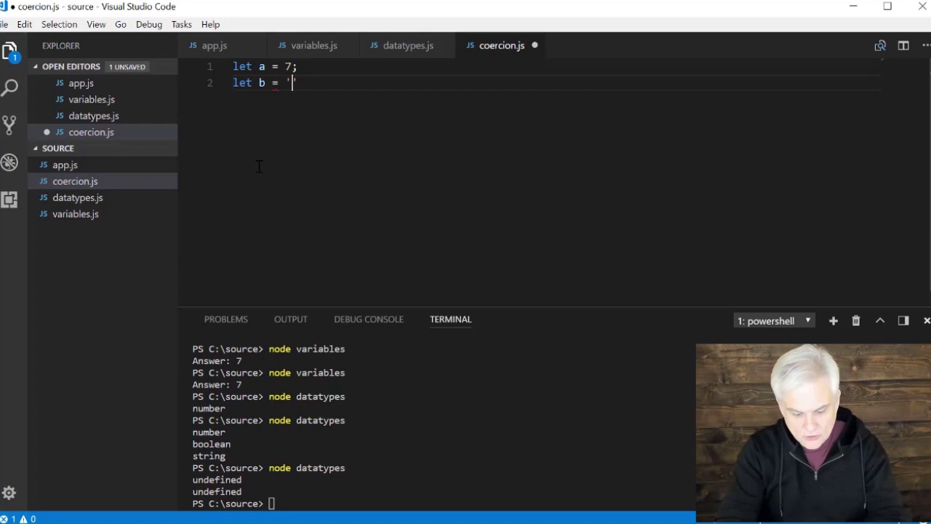
text(6')
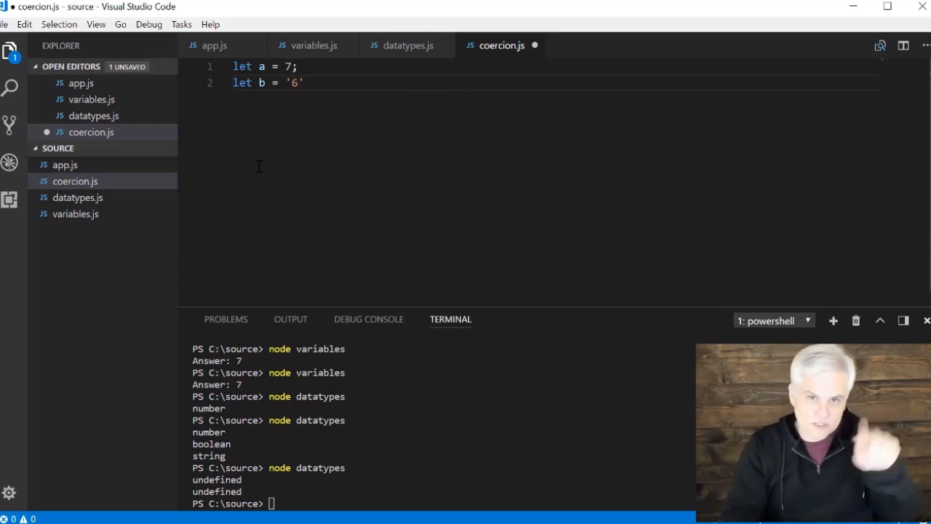
text(;)
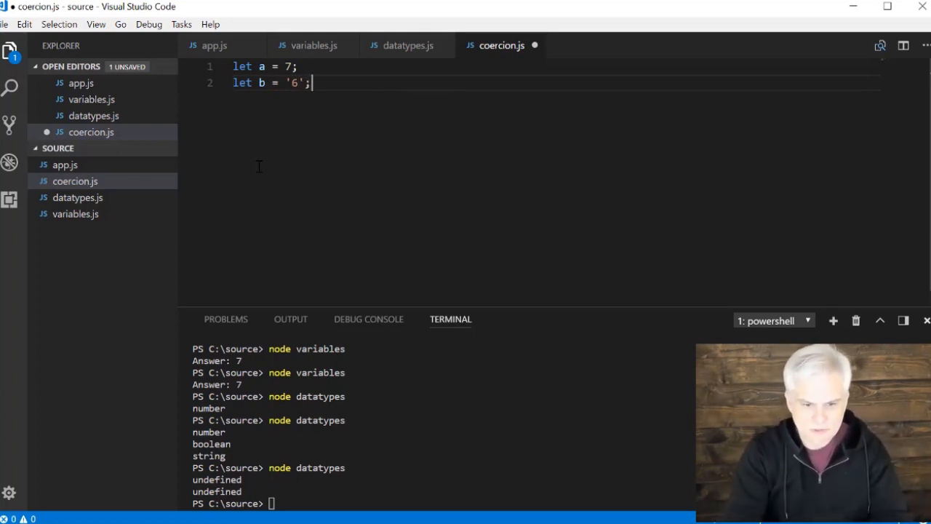
key(Enter)
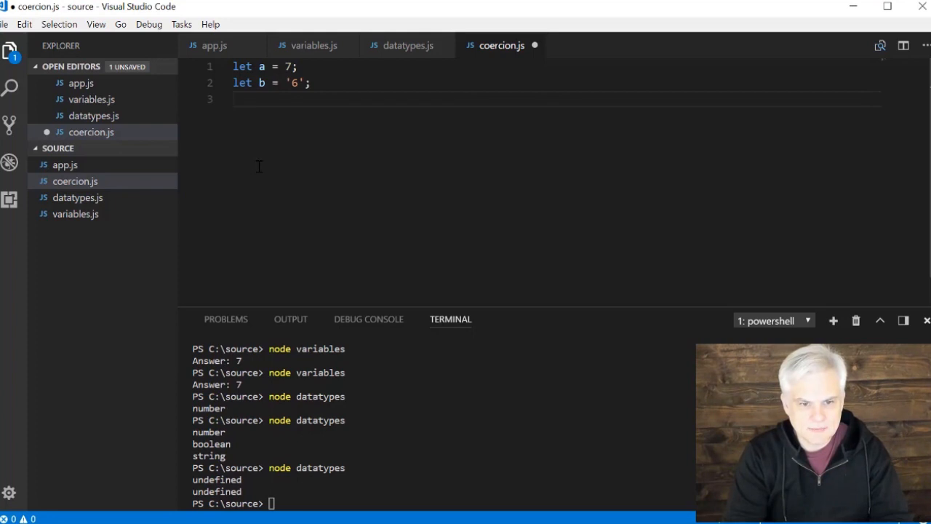
Step: Add let c = a + b; and console.log('Answer: ' + c);
text(let c =)
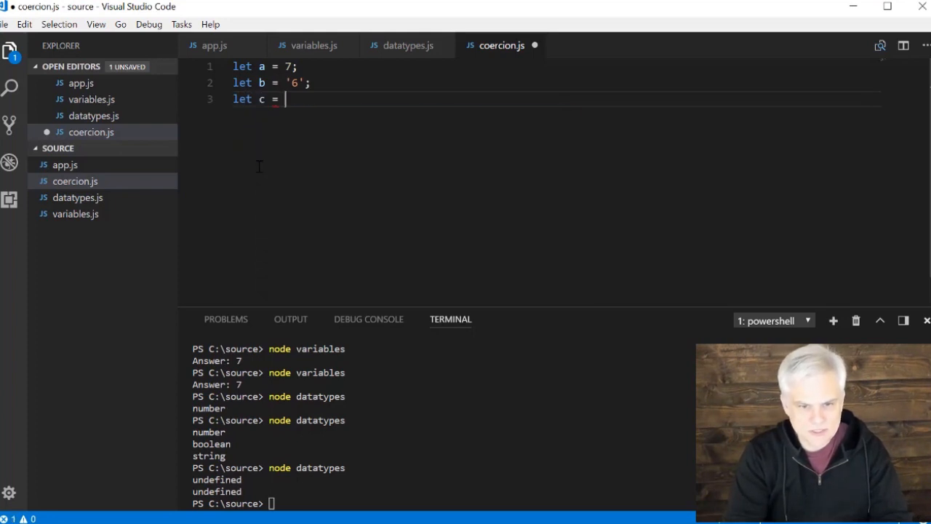
text(a + b;)
text(consol)
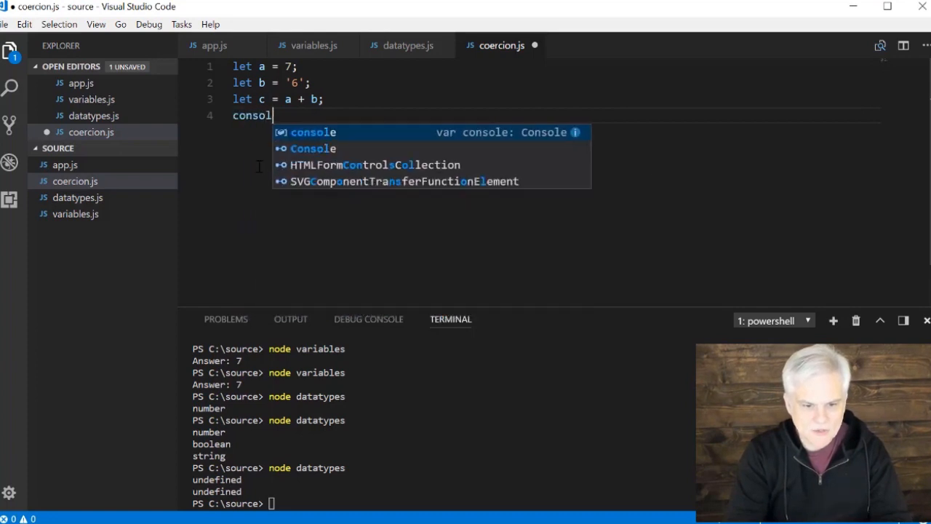
text(e.log())
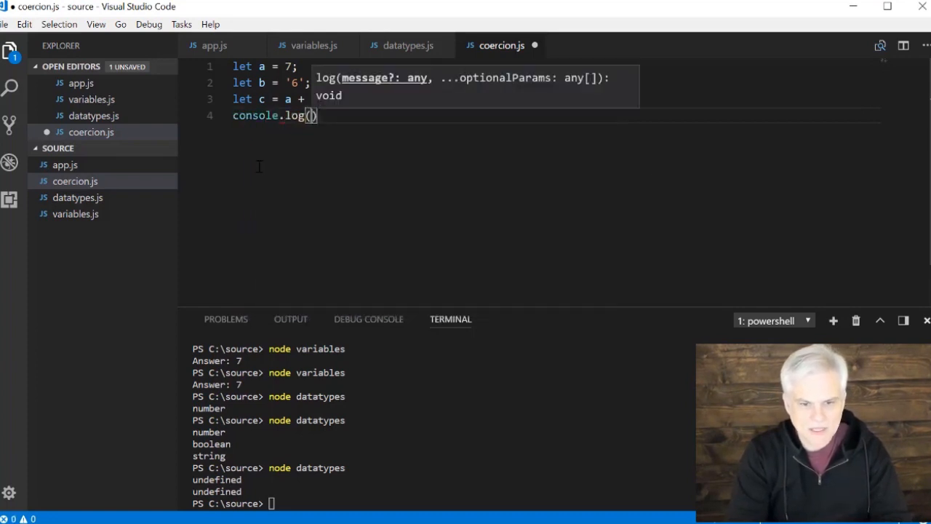
text('Answer')
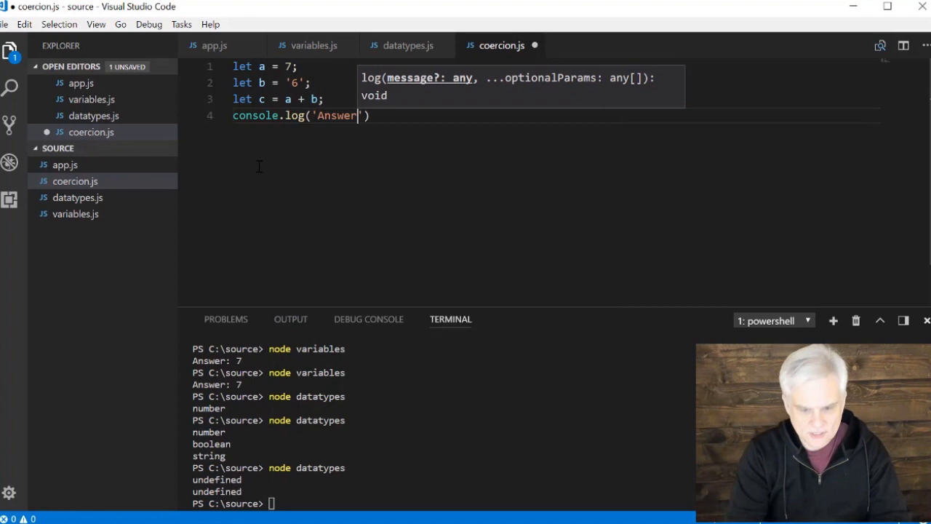
text(: ' +)
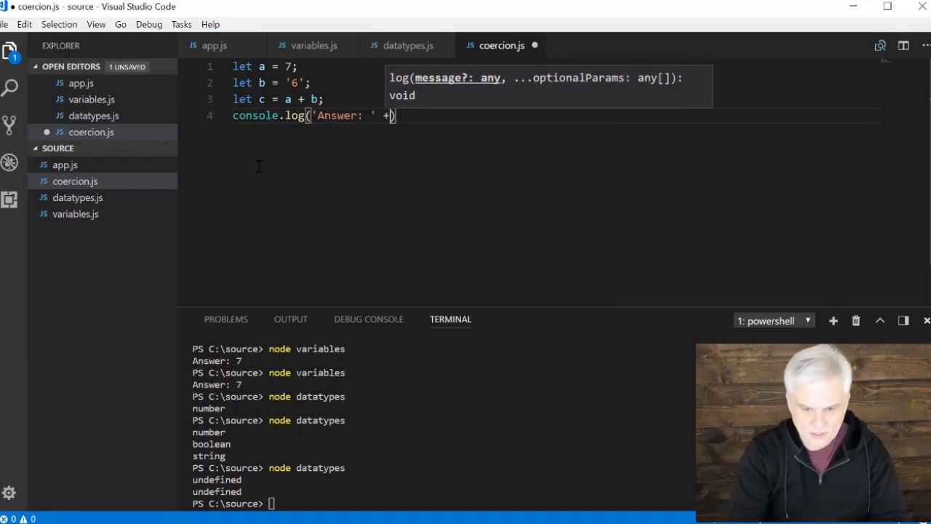
text(c);)
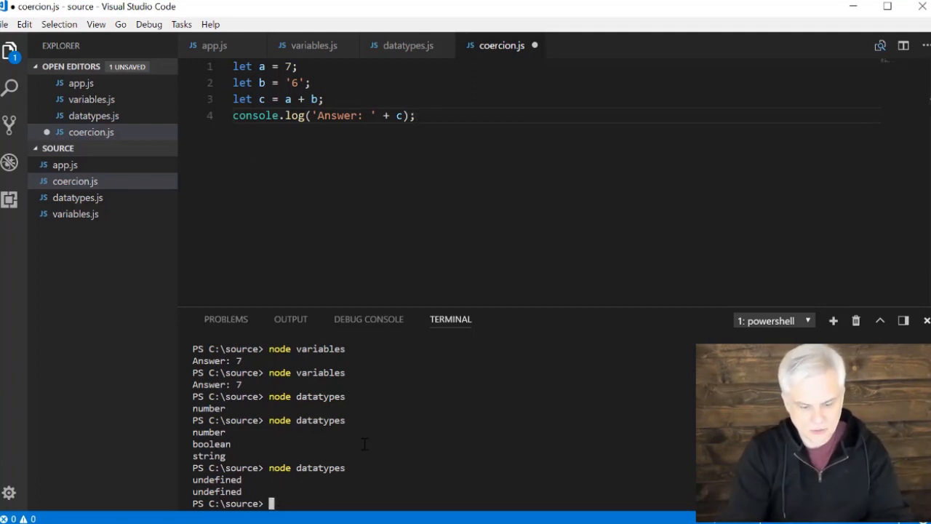
Step: Run node coercion in the terminal, printing Answer: 76
text(node coerci)
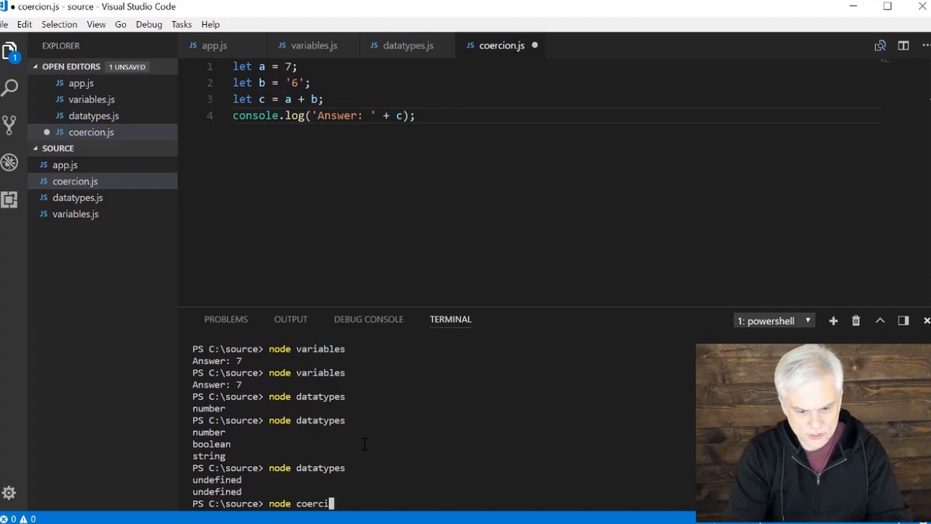
key(Enter)
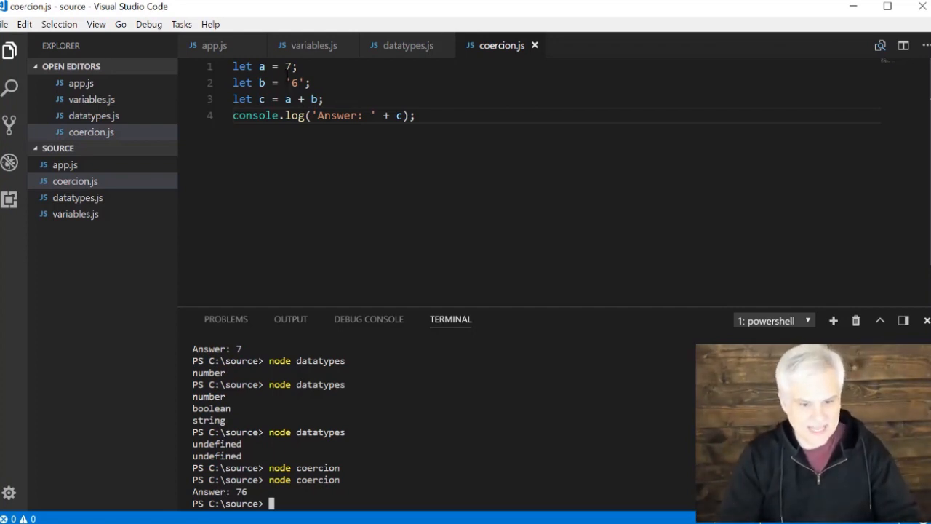
Step: Insert a new line after the b declaration on line 2
click(286, 99)
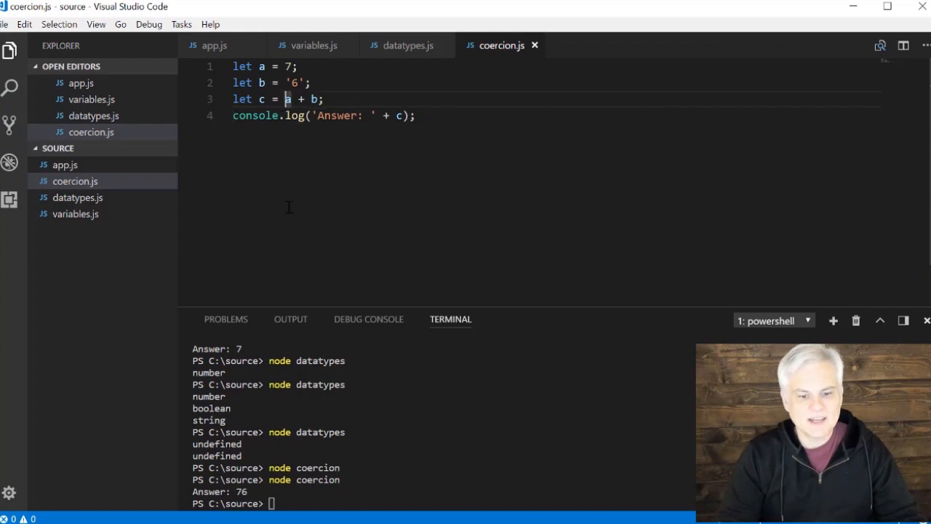
drag(284, 99, 320, 99)
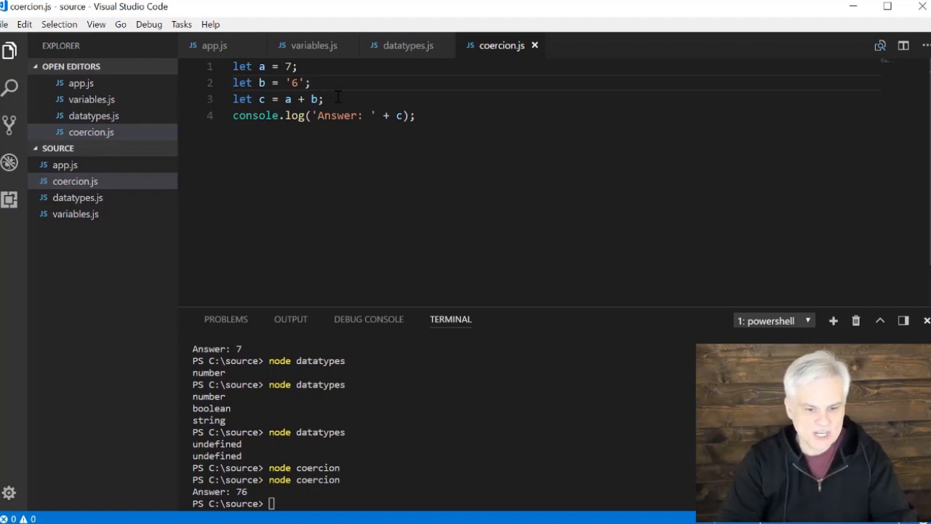
key(Enter)
text(b =)
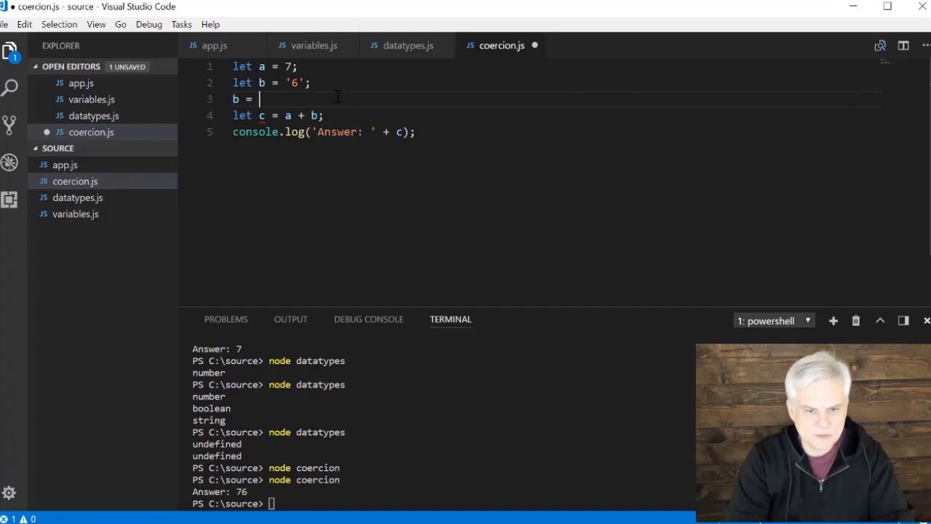
Step: Write b = parseInt(b, 10); on line 3, save, and rerun node coercion
text(parseInt)
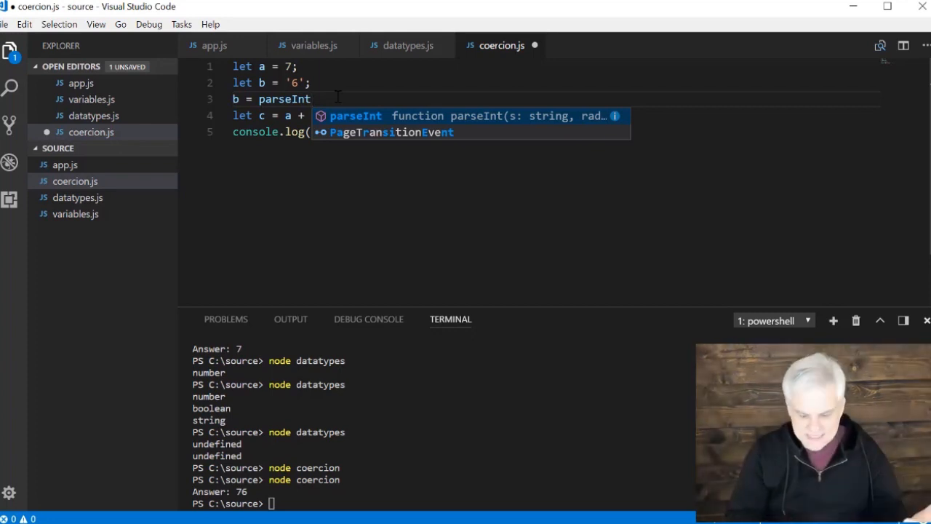
key(Backspace)
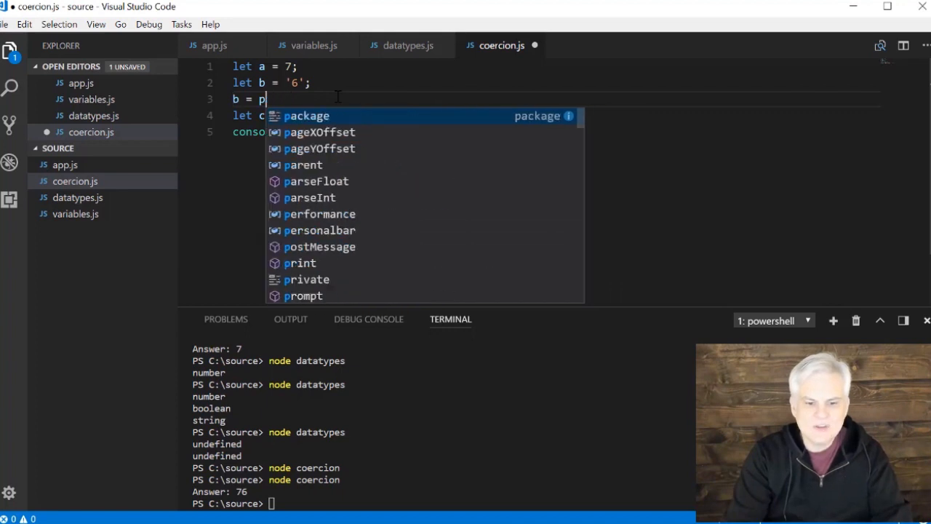
text(r)
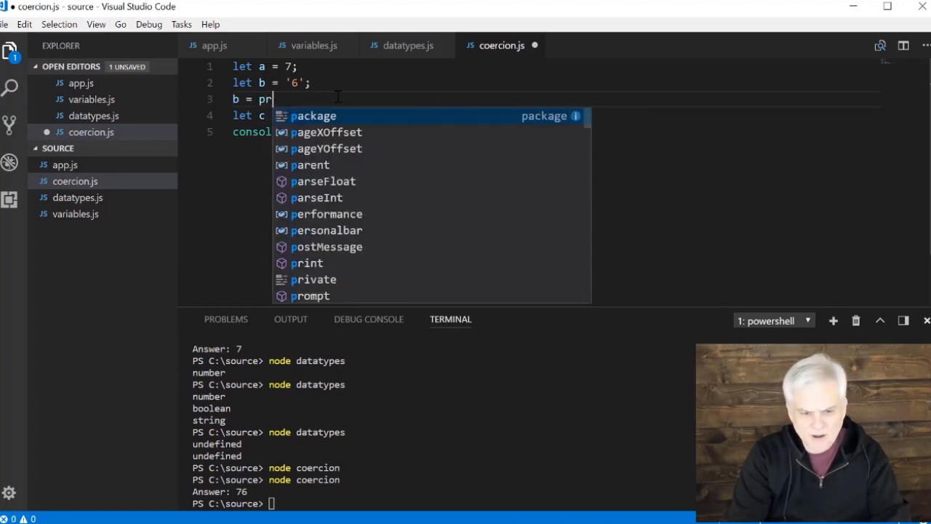
text(ar)
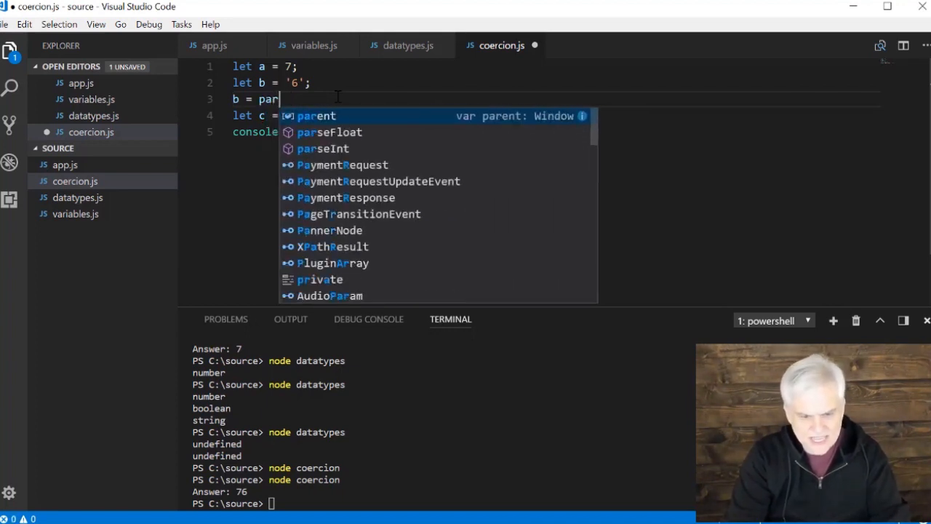
text(s)
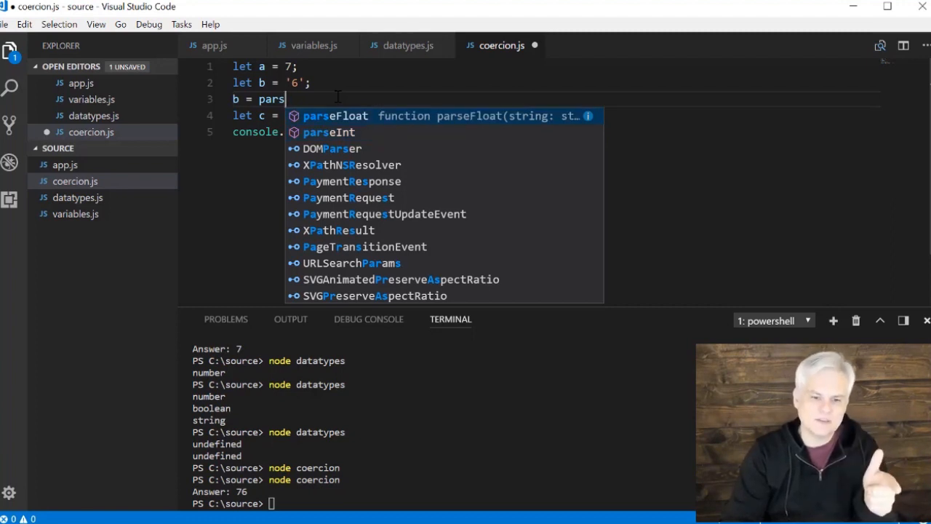
key(Down)
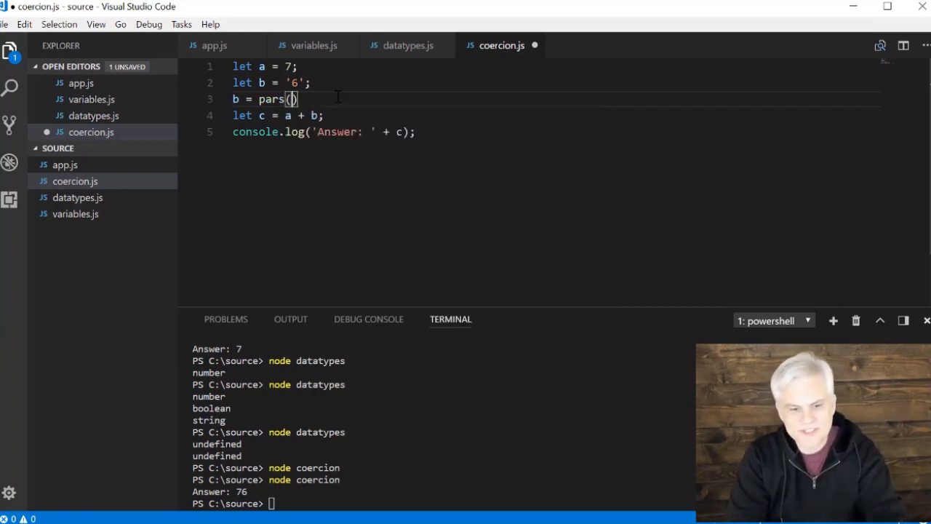
key(Backspace)
text(eInt)
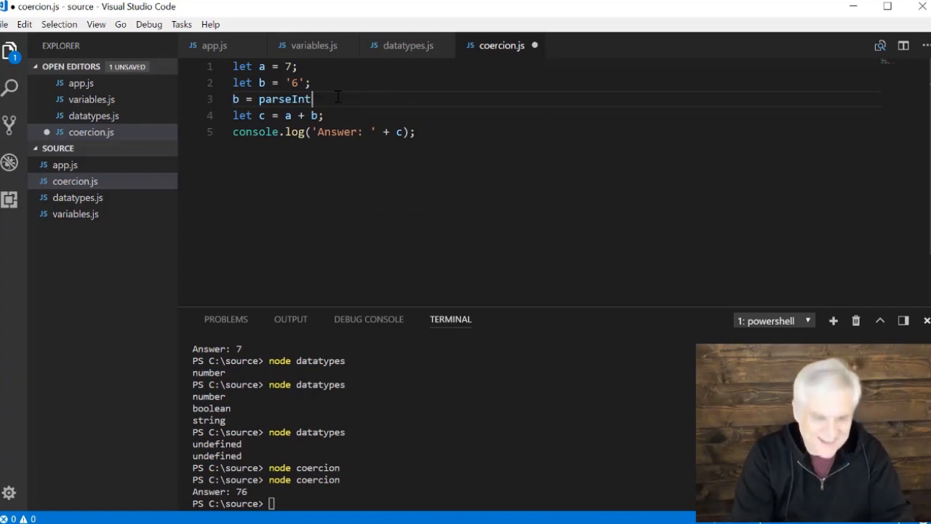
text(())
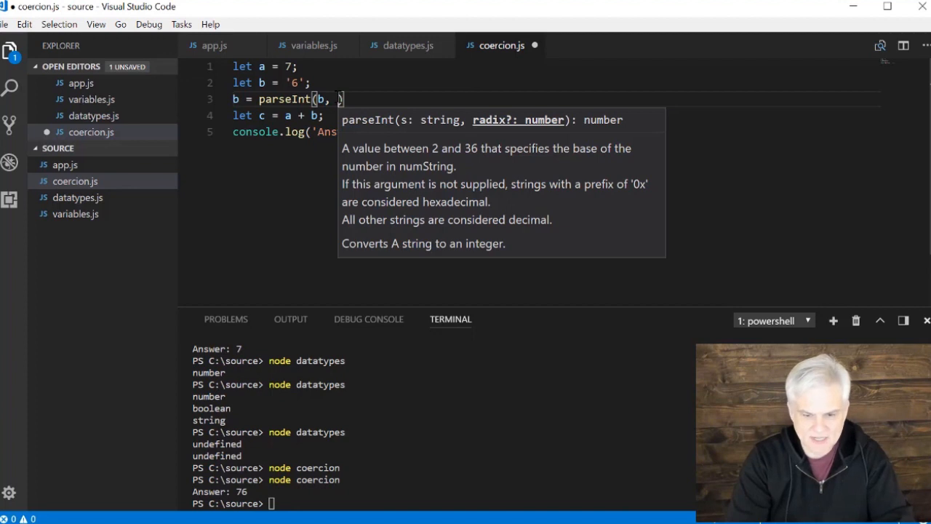
text(10)
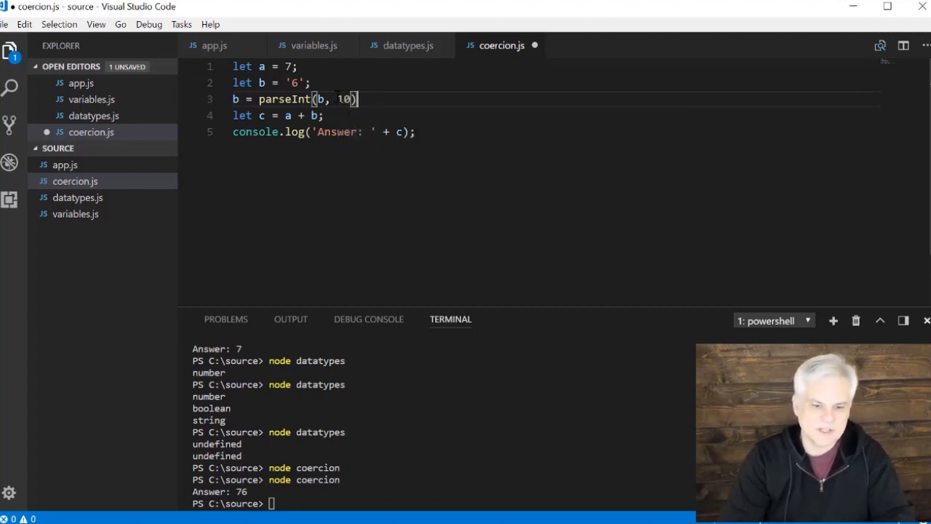
text(;)
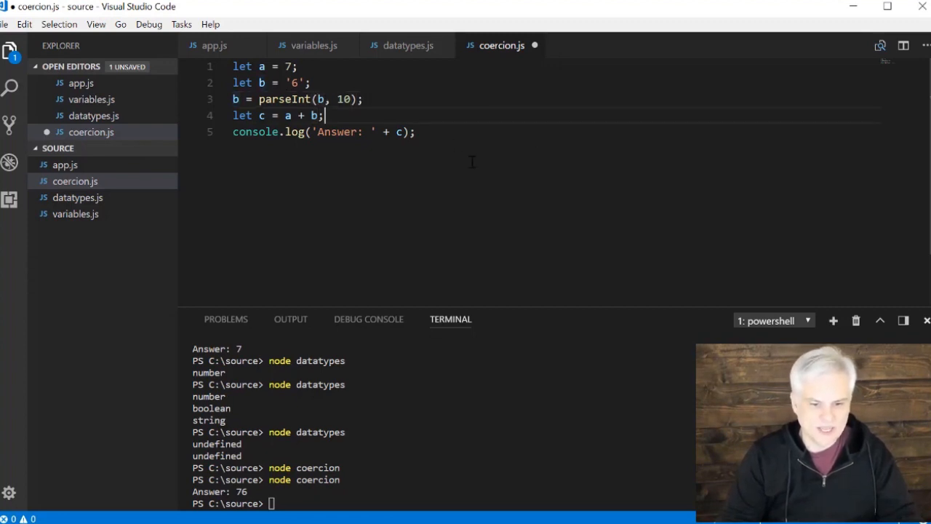
key(Ctrl+s)
text(node coercion)
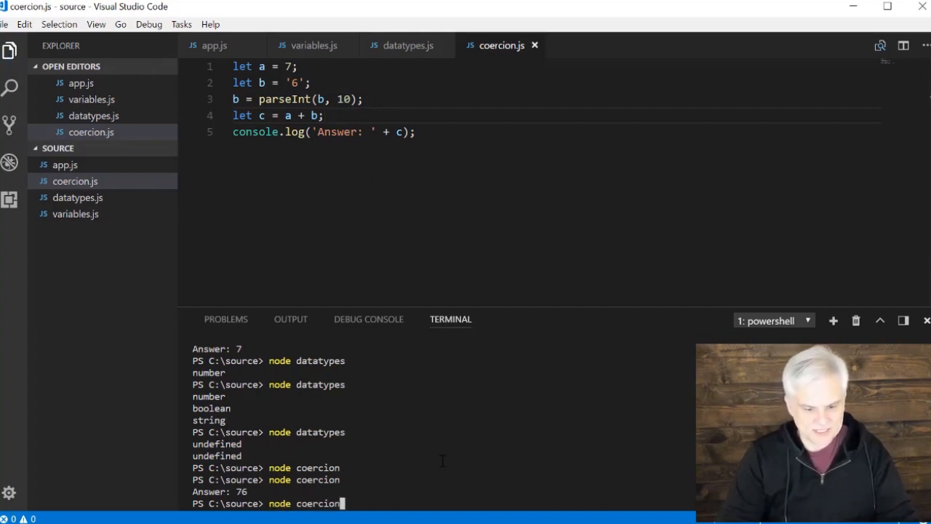
key(Enter)
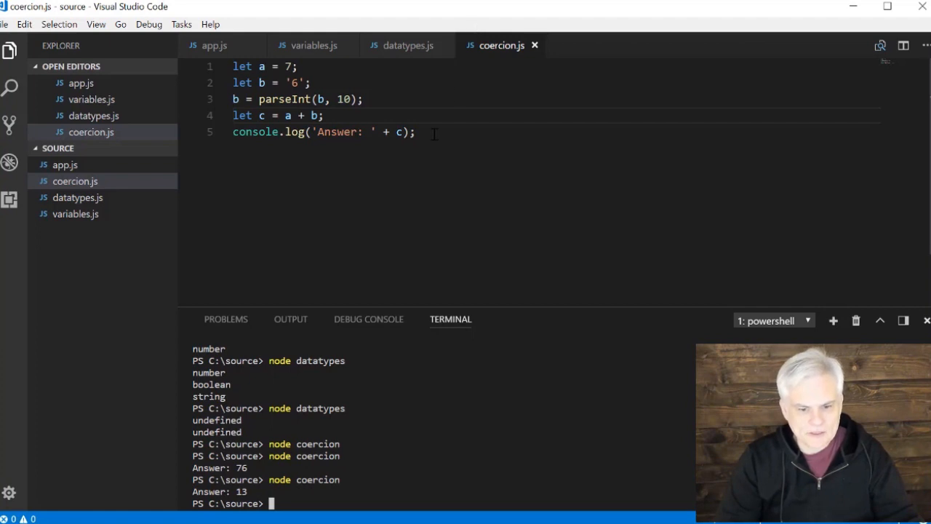
Step: Add a blank line after the console.log statement
key(Enter)
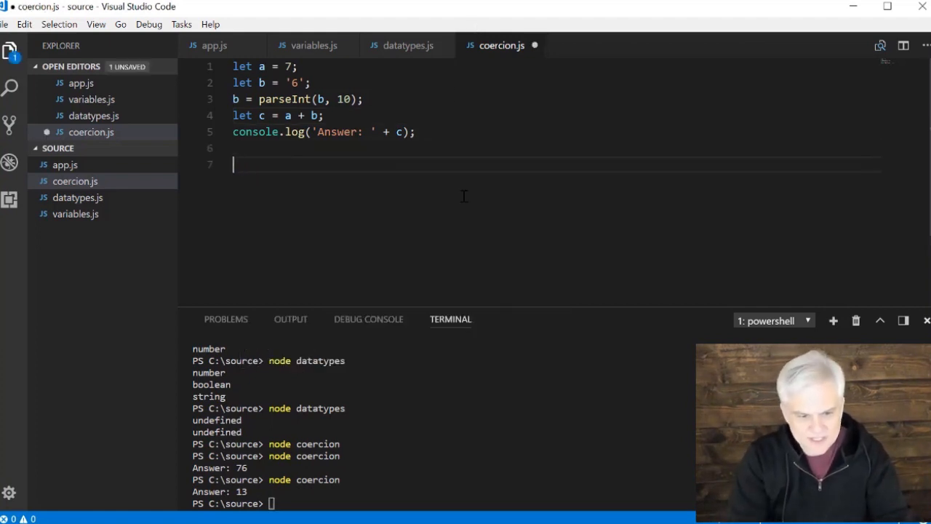
Step: Add let d = parseInt('bob', 10); and console.log(d); on lines 7–8
text(let d =)
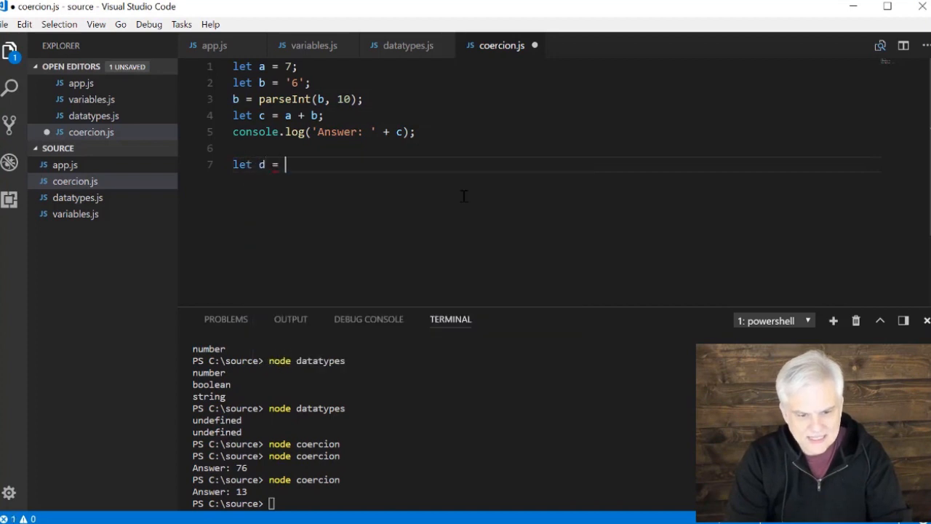
text(par)
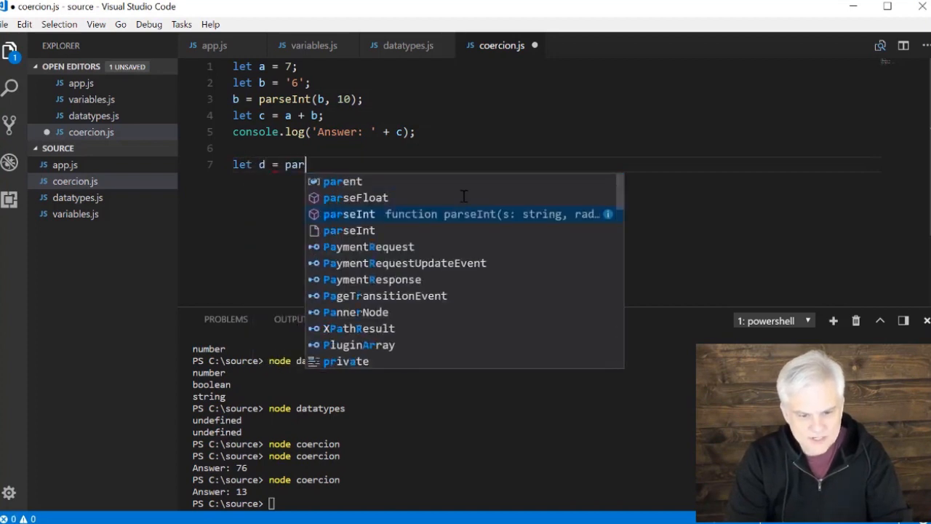
text(seInt)
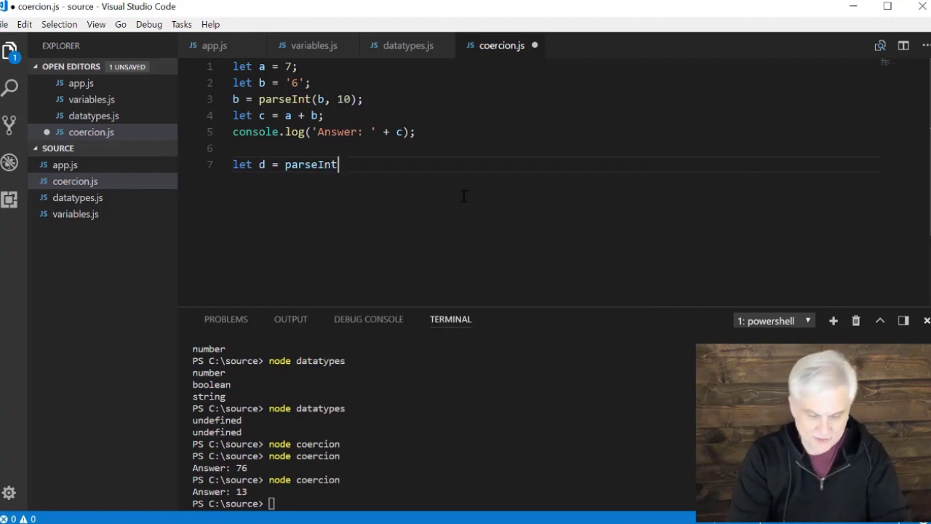
text(()
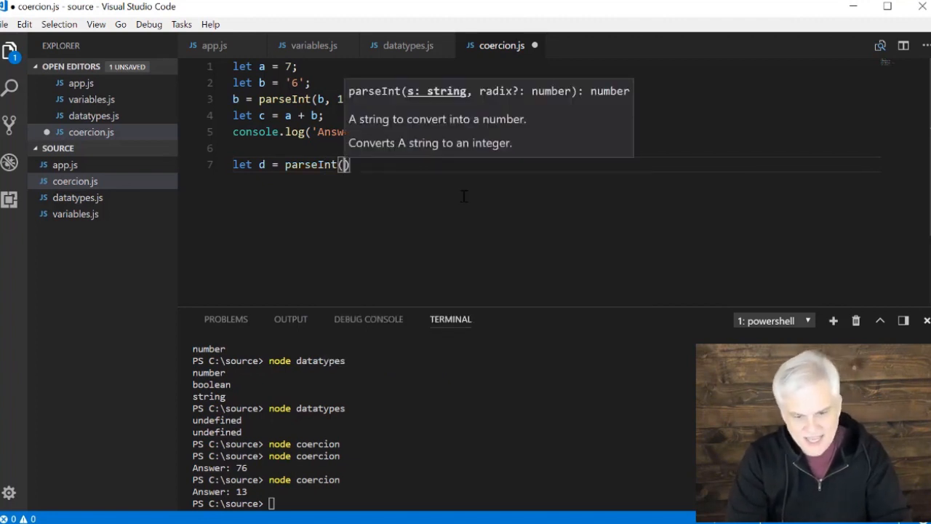
text('')
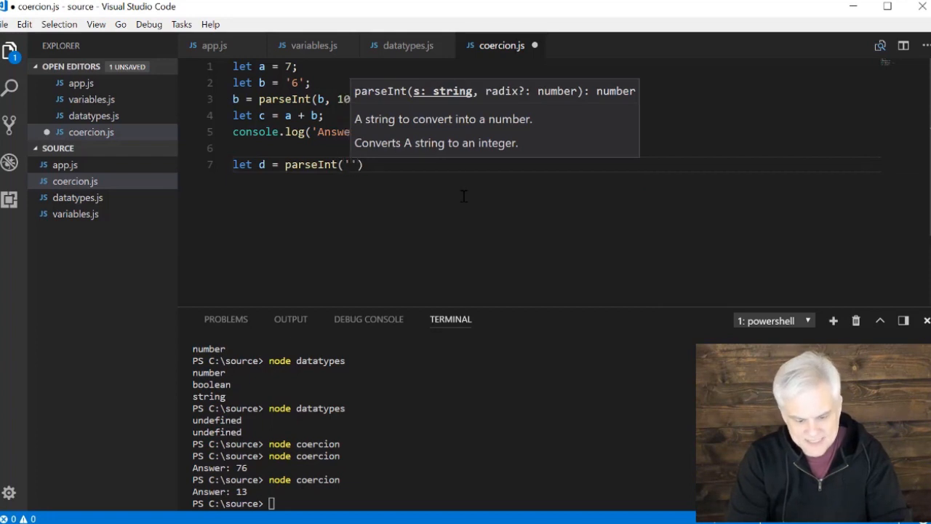
text(b)
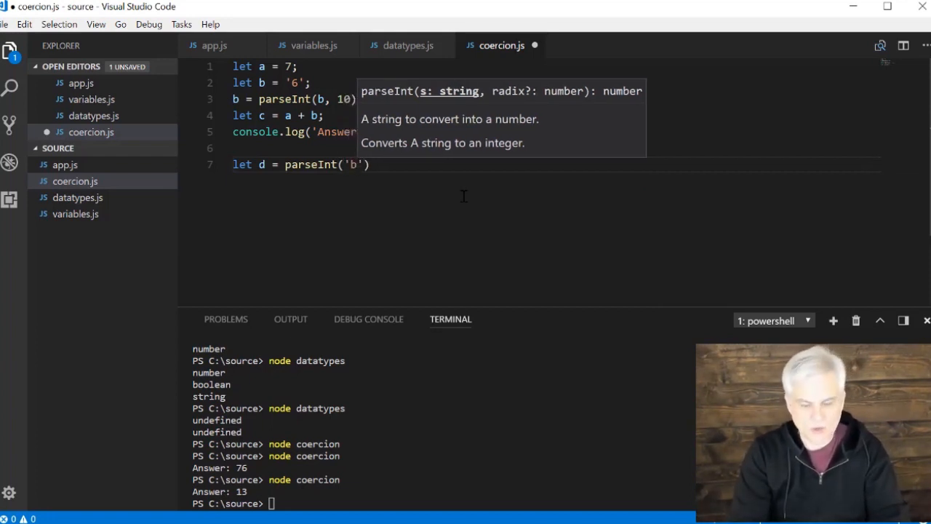
text(ob)
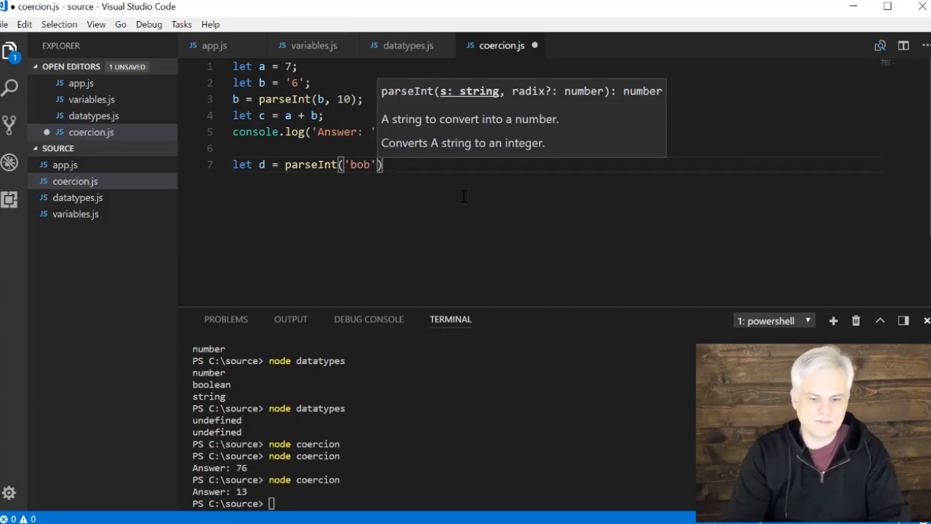
text(,)
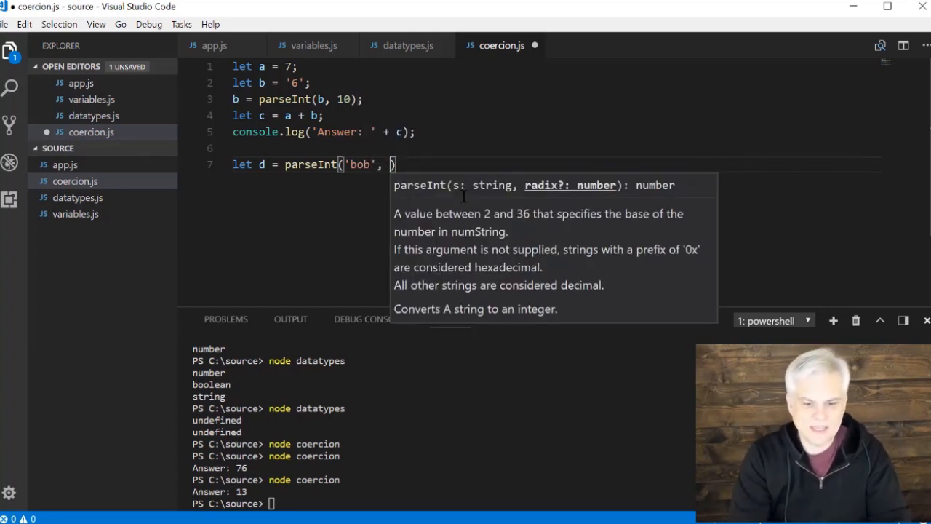
text(10);)
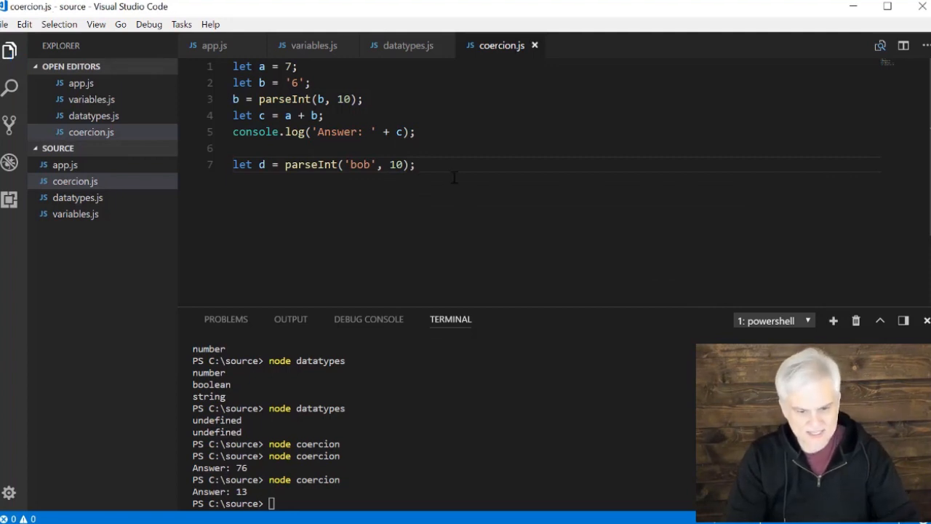
text(console.log)
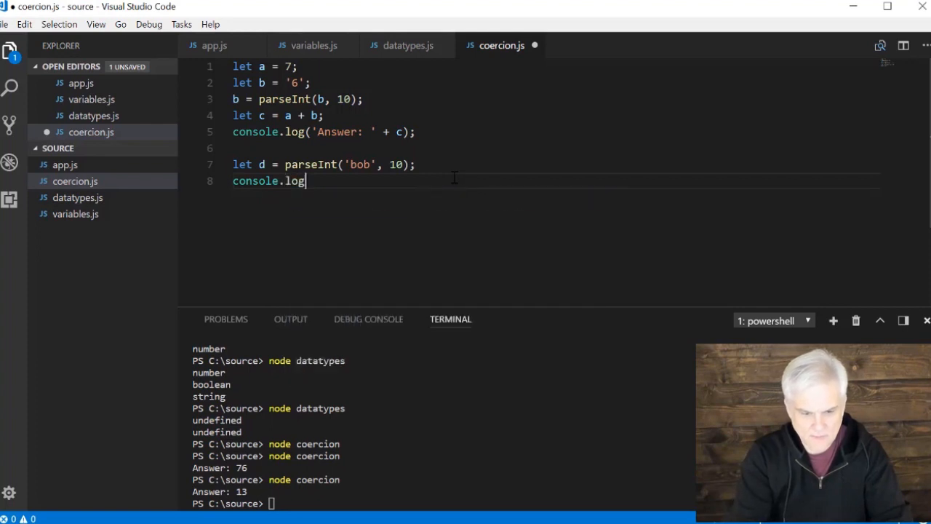
text((d);)
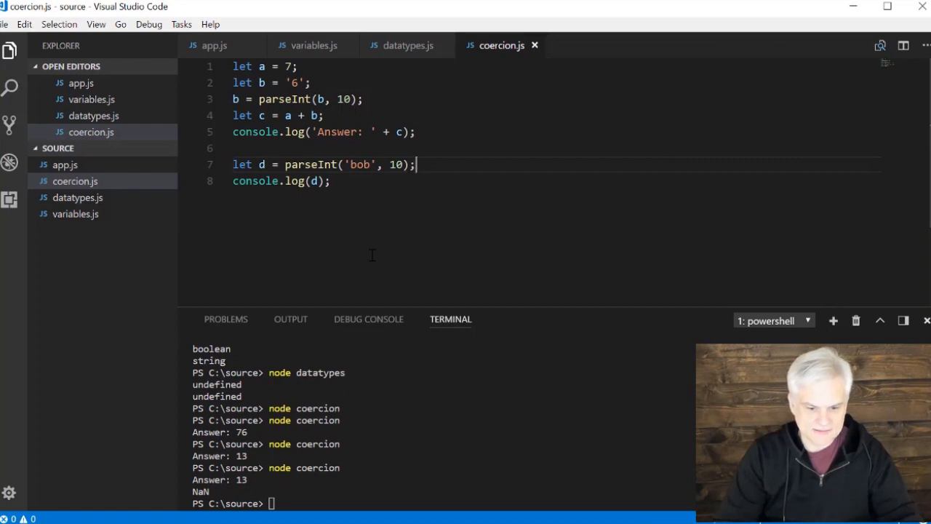
Step: Insert let e = isNaN(d); above console.log(d) and add console.log(e)
key(Enter)
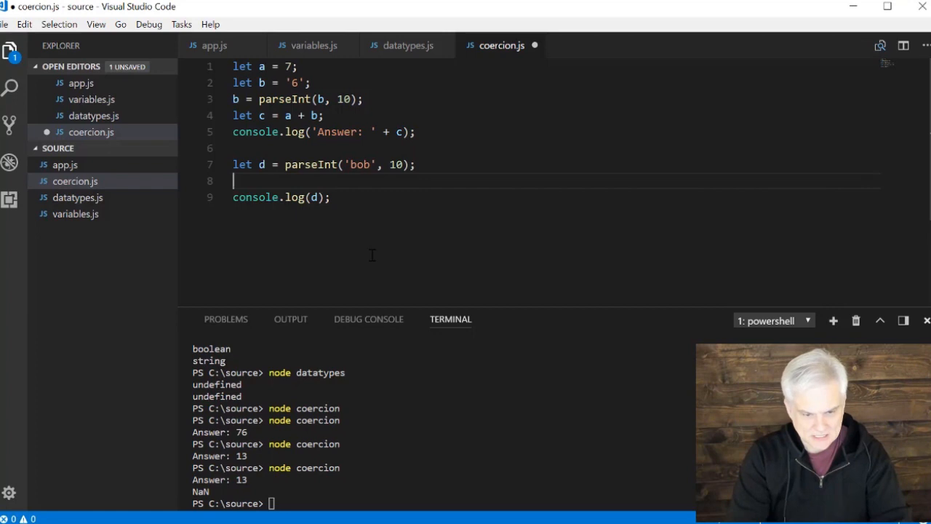
text(let e =)
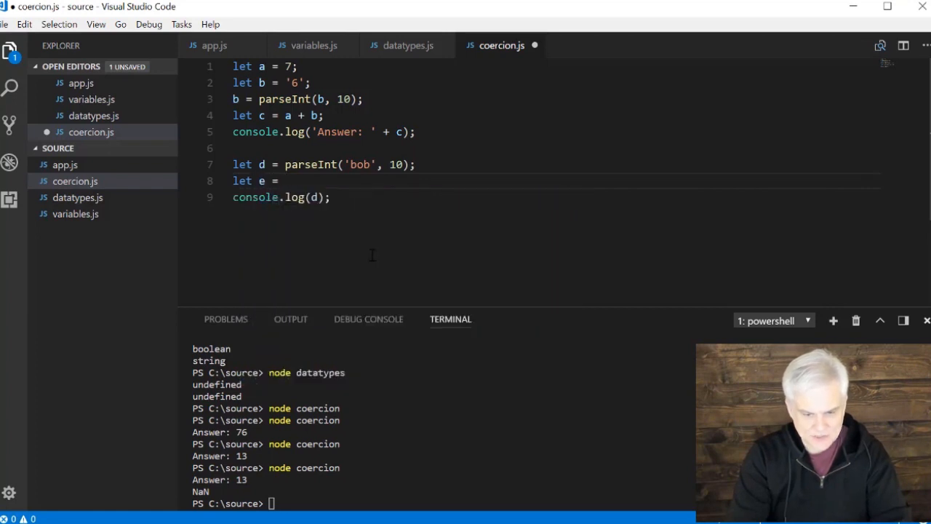
text(isNan)
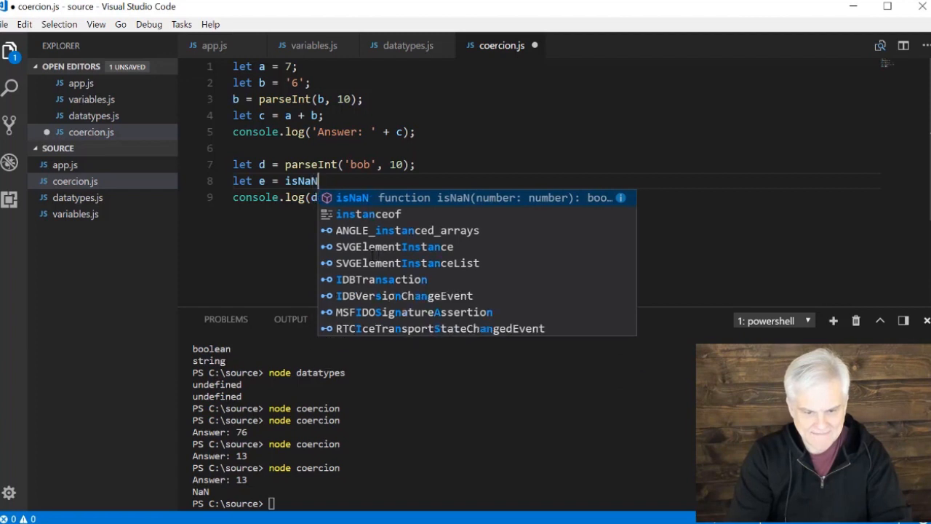
text(())
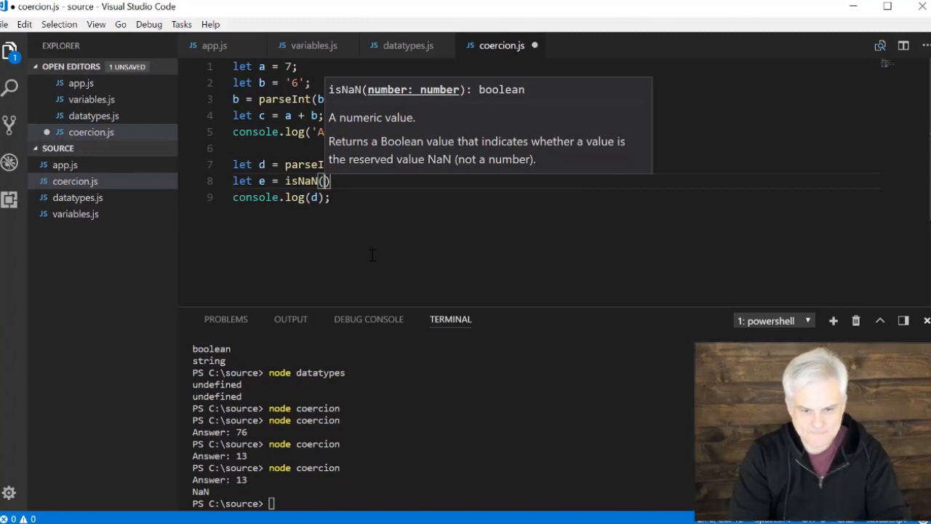
text(d)
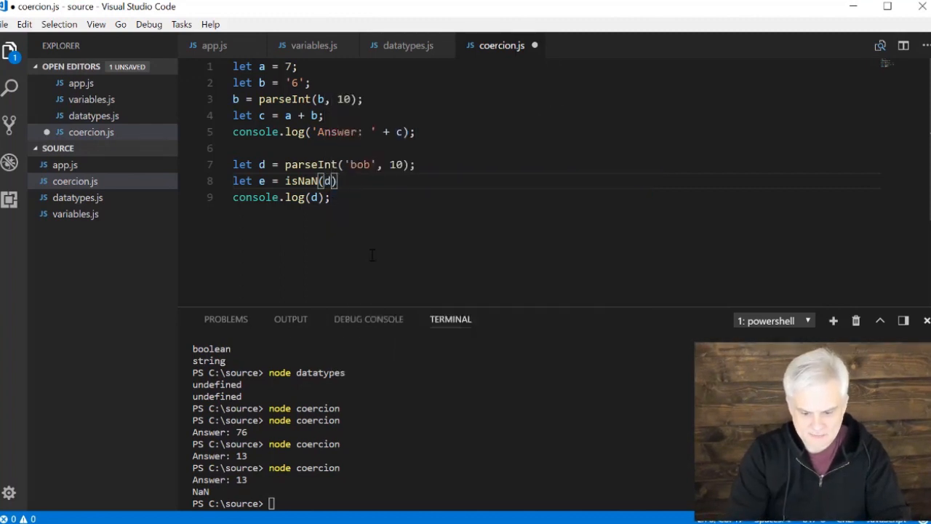
text(;)
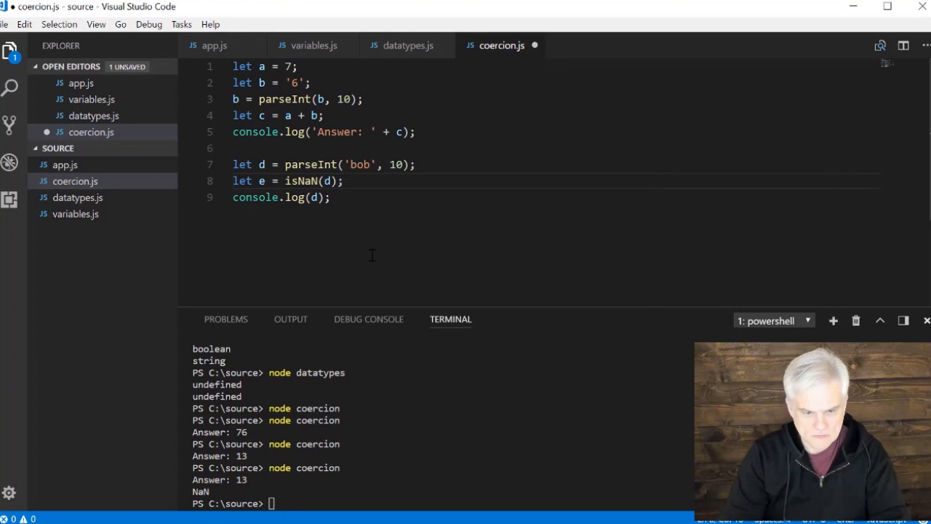
text(console)
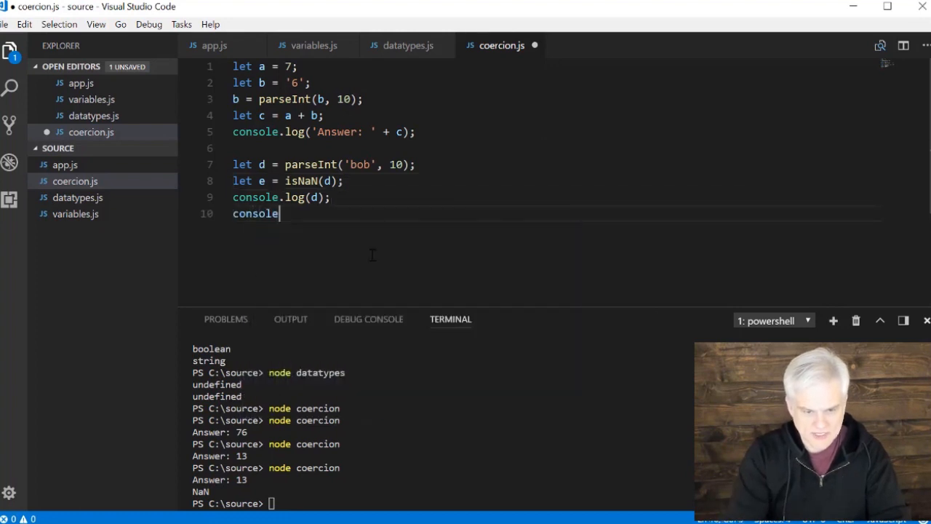
text(.log(e);)
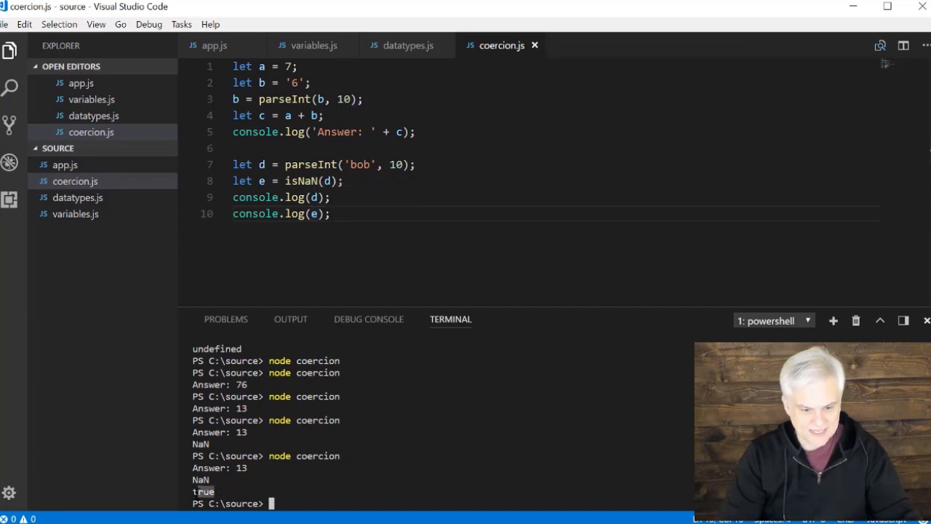
mouse_move(370, 193)
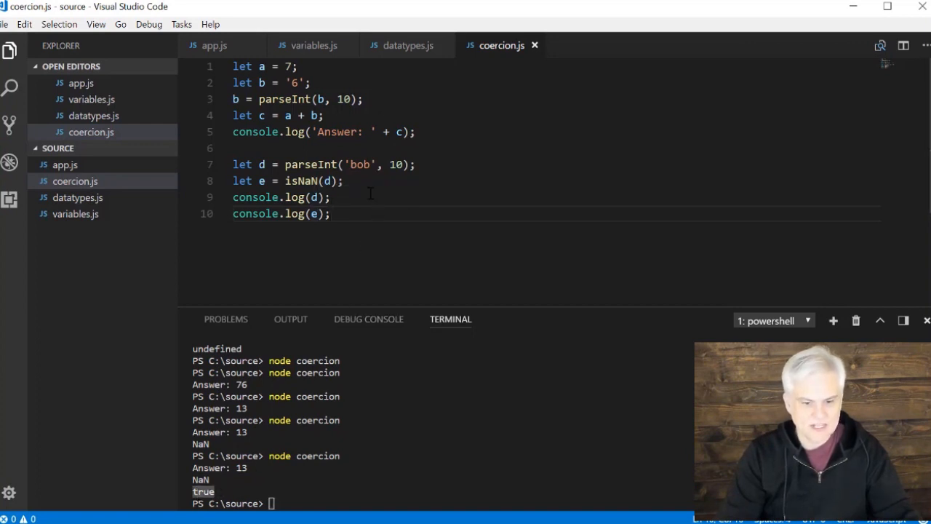